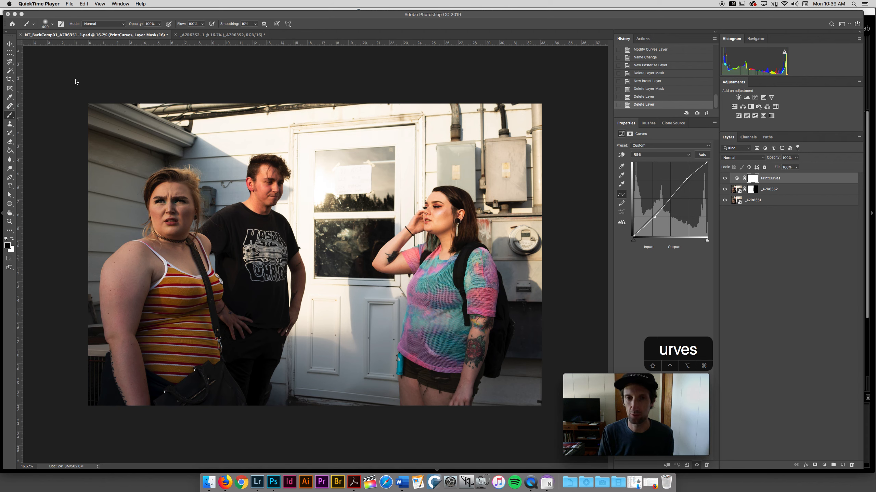
pyautogui.moveTo(377, 133)
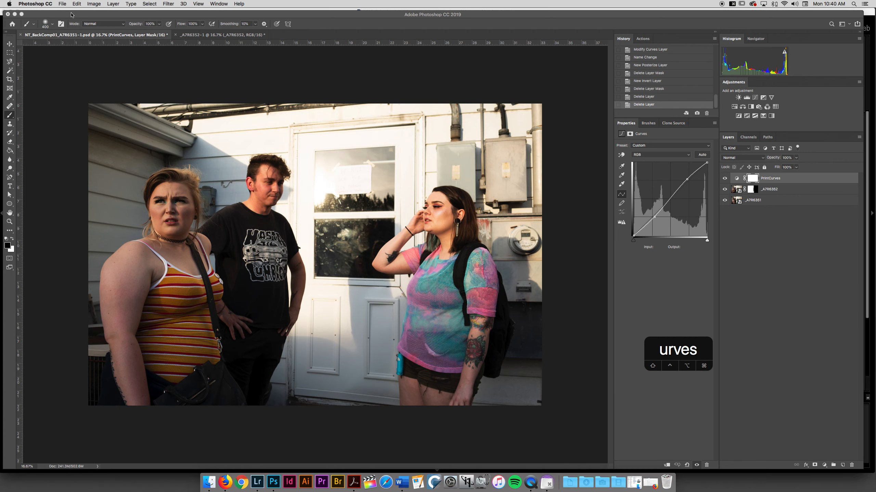
# Start Save As and browse PHOTO_MCC > 2019_DemoTutor > PHOTO > EDIT_PS.
pyautogui.click(62, 4)
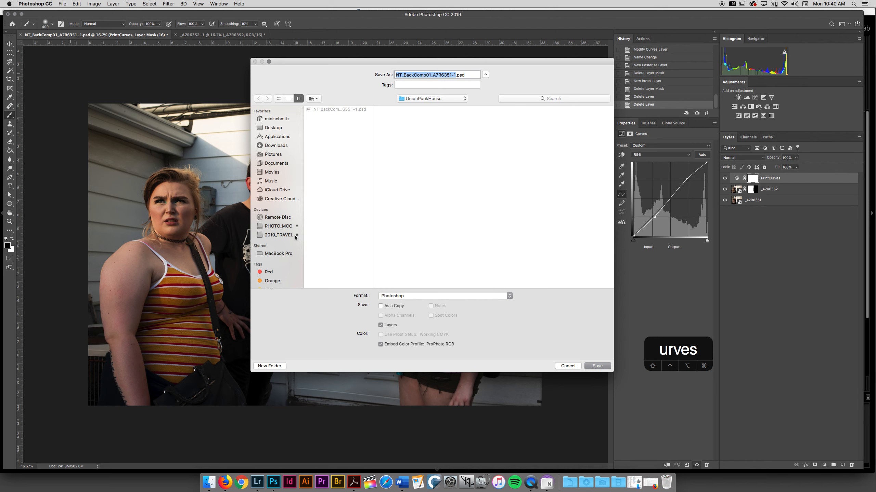
pyautogui.click(277, 226)
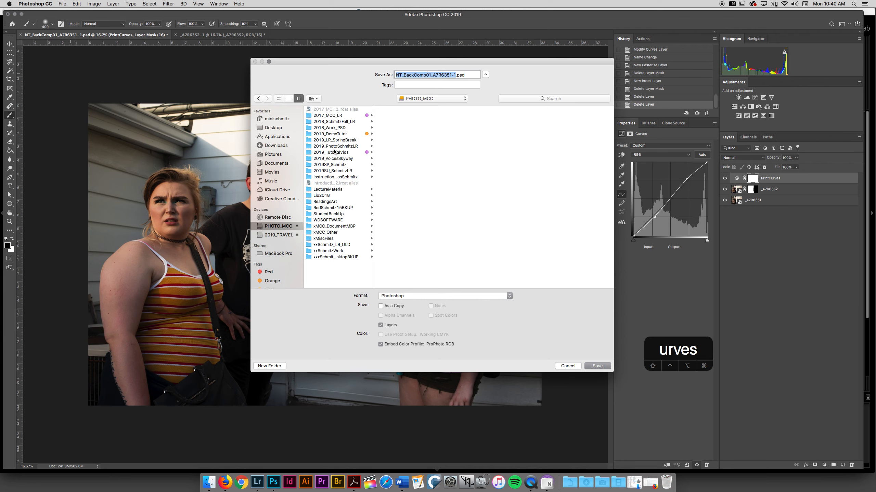
pyautogui.click(330, 134)
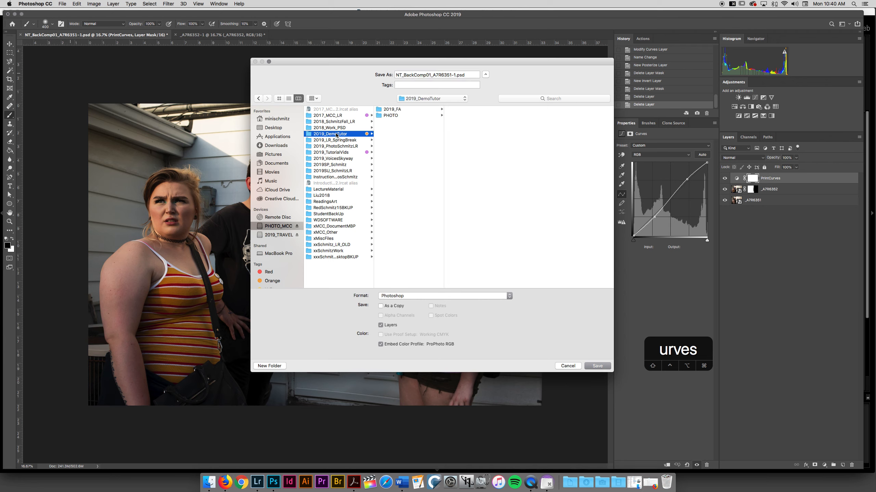
pyautogui.click(391, 115)
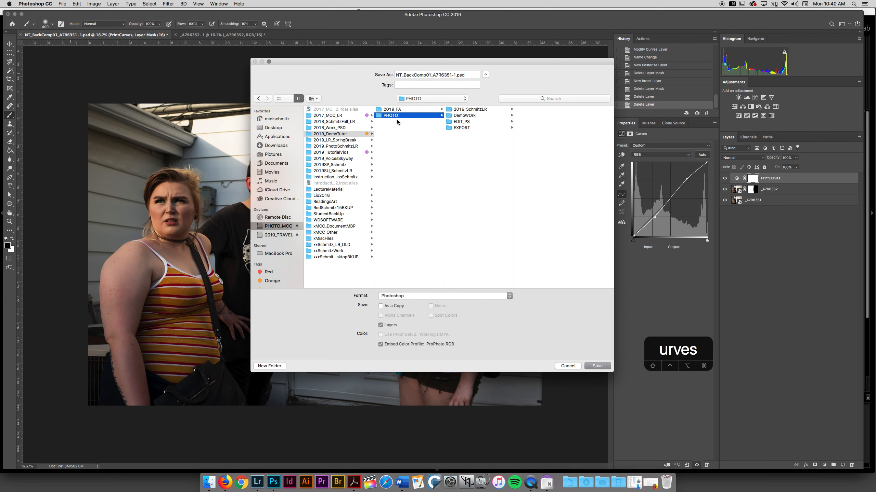
pyautogui.click(461, 121)
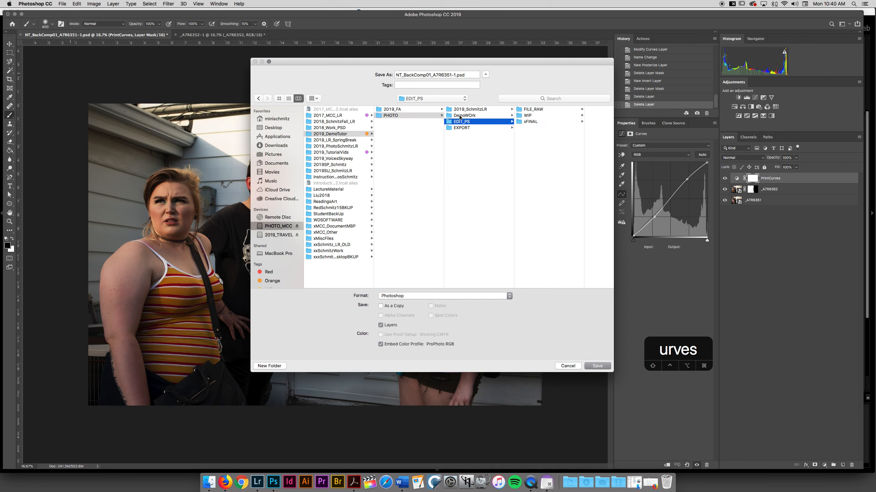
# Look through FILE_RAW and the WIP folders (UnionPunkHouse, M_Railroad) before backing out.
pyautogui.click(531, 109)
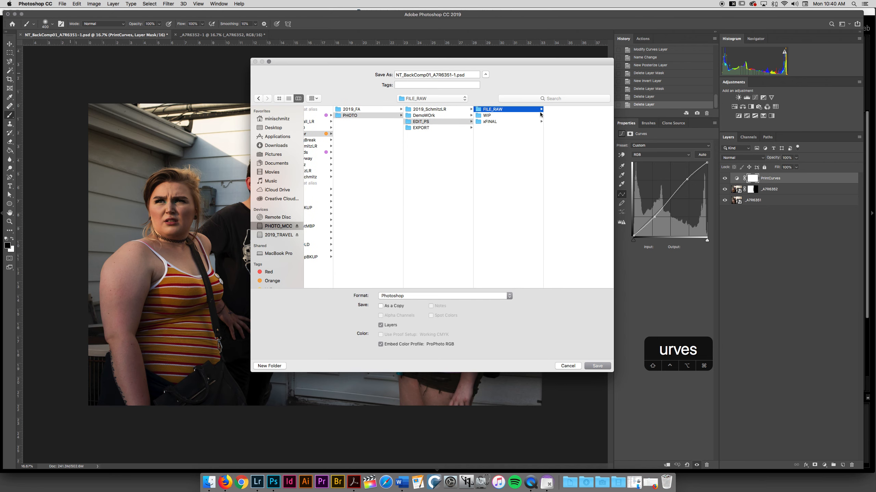
pyautogui.click(487, 116)
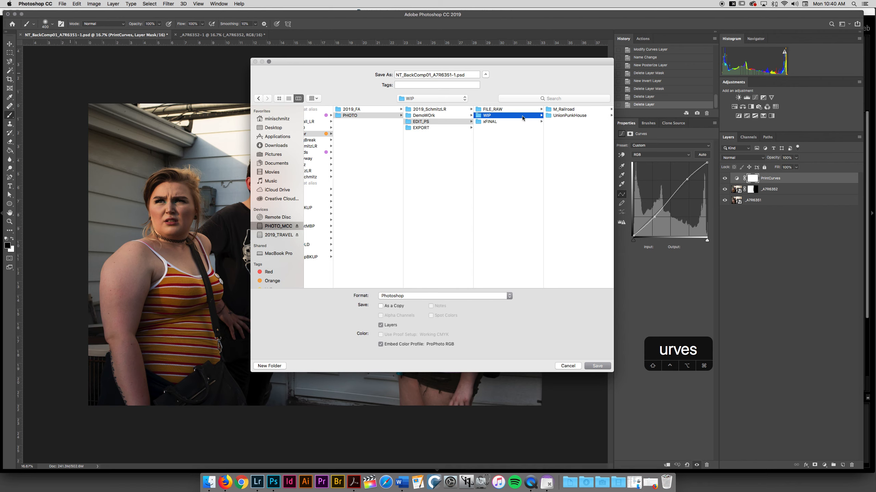
pyautogui.click(570, 115)
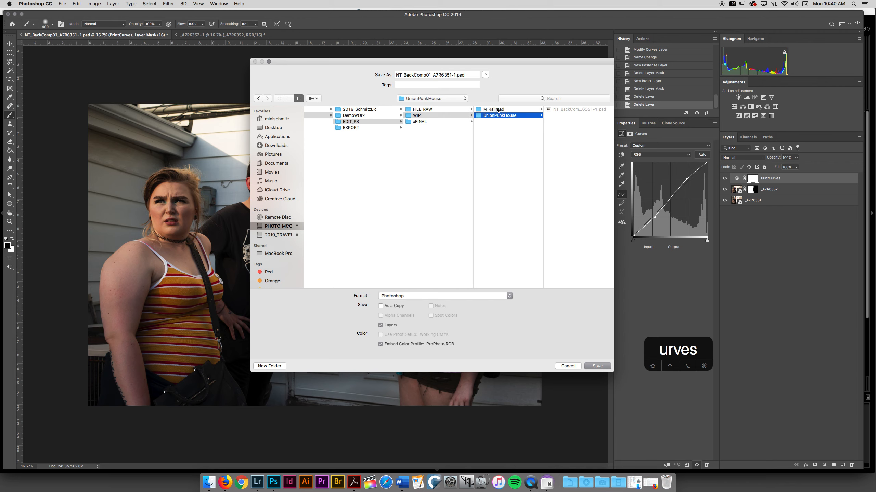
pyautogui.click(494, 109)
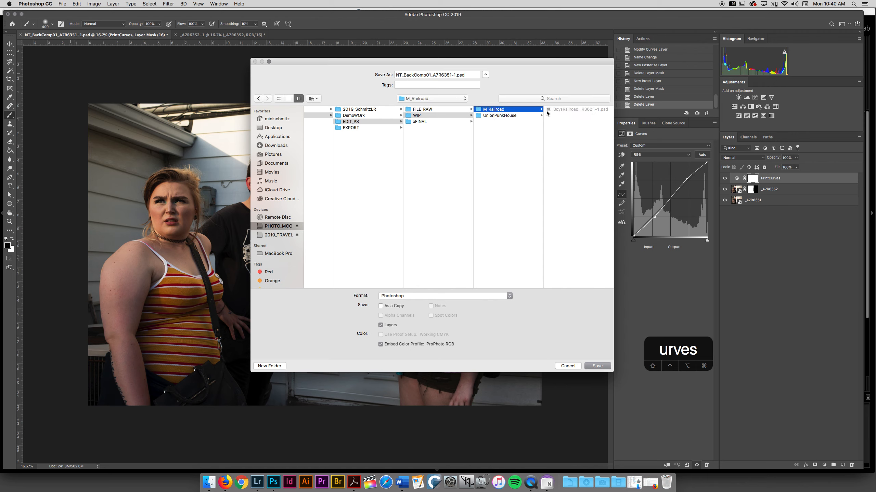
pyautogui.click(499, 116)
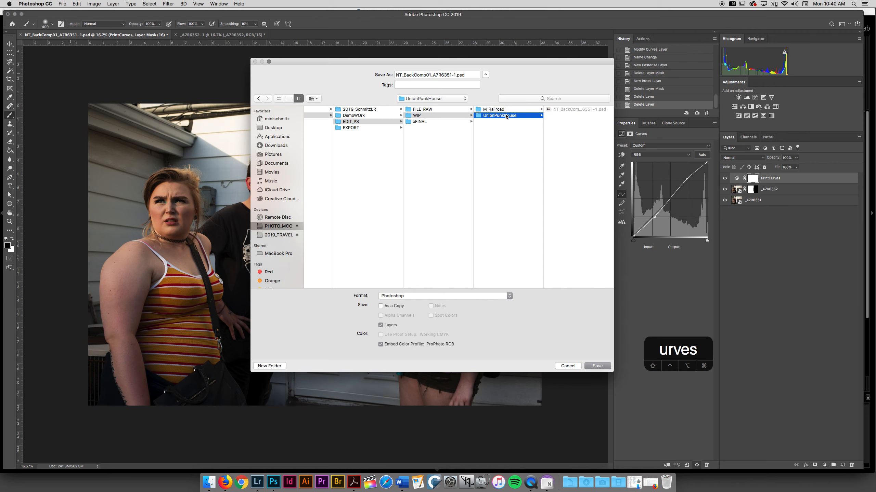
pyautogui.click(416, 115)
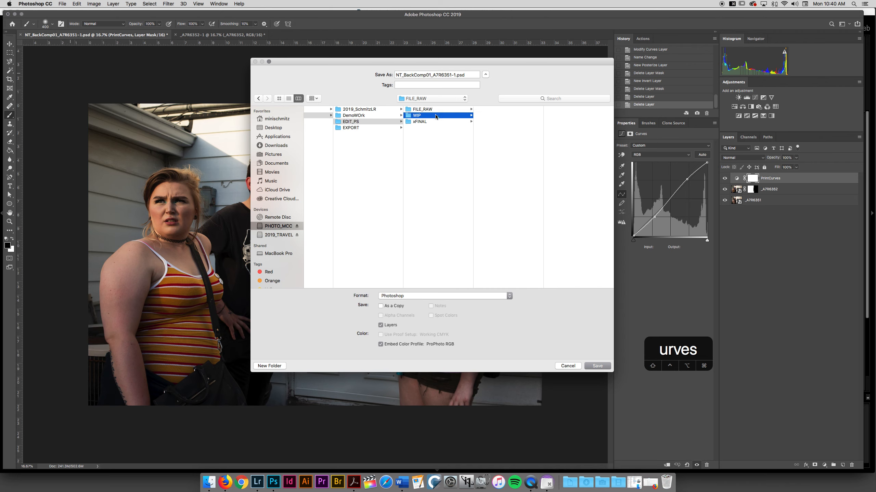
# Set the destination to the 2019SmallTowns folder inside xFINAL.
pyautogui.click(417, 115)
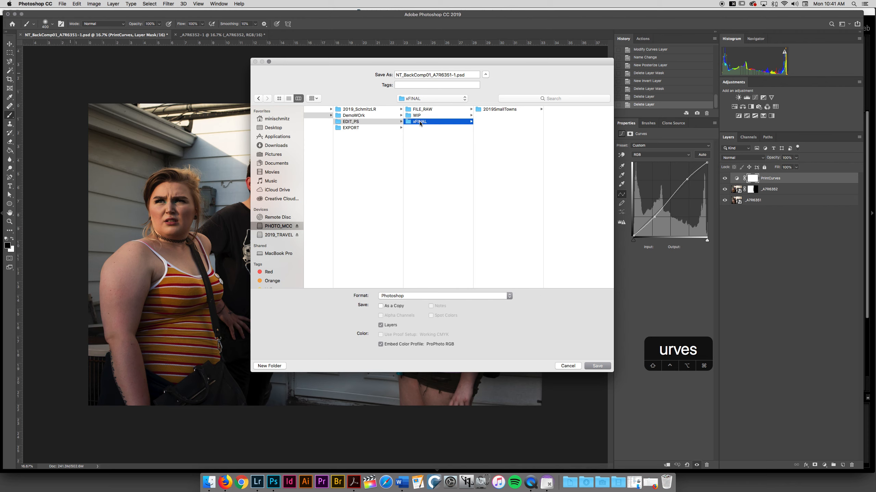
pyautogui.click(498, 109)
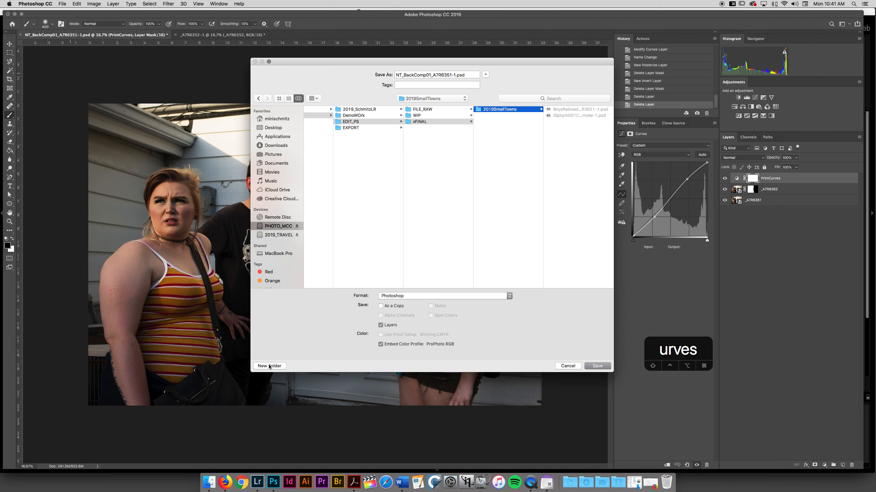
# Create a new UnionPunks01 folder as the save destination.
pyautogui.click(269, 366)
pyautogui.write('UnionPunks')
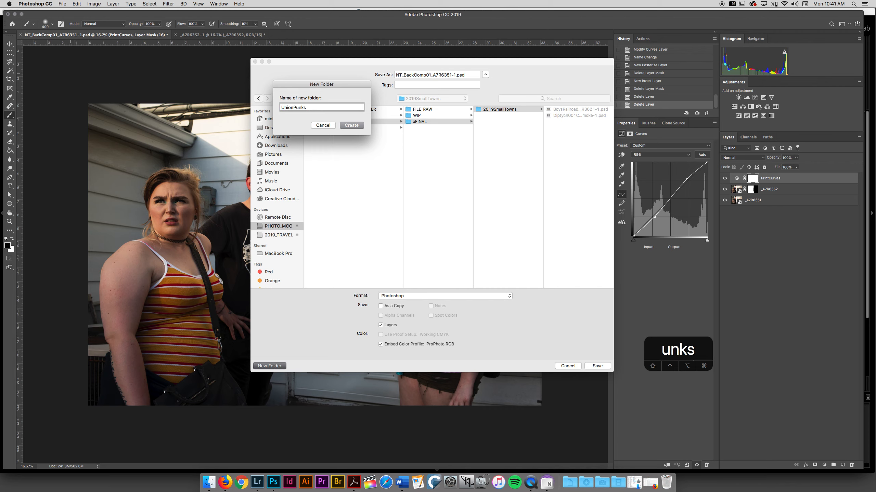
pyautogui.write('01')
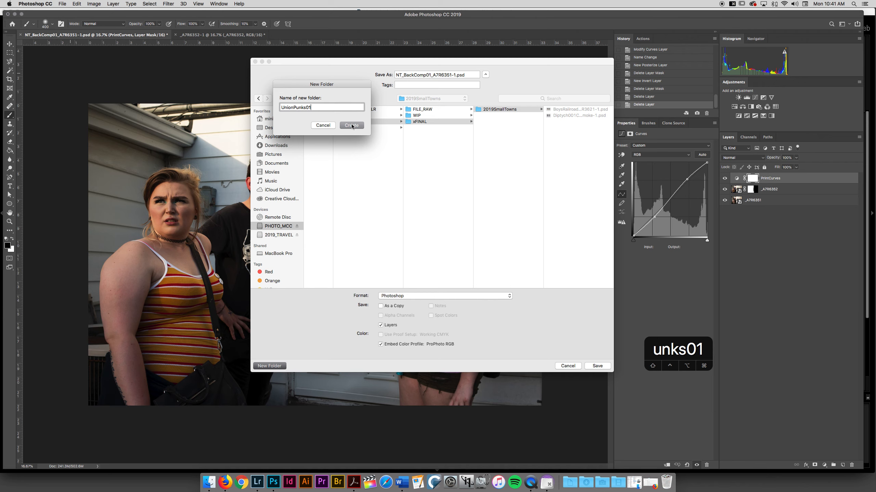
pyautogui.click(351, 125)
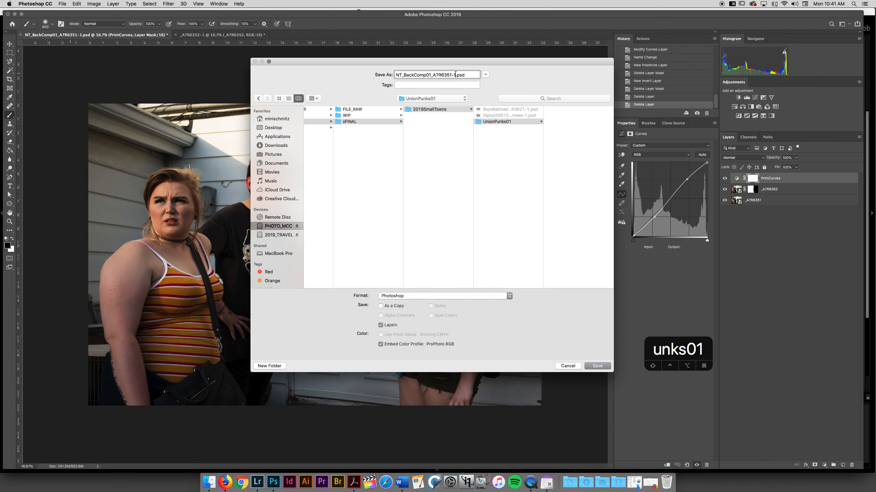
# Append _Final to the filename and keep Photoshop as the save format.
pyautogui.write('_Pri')
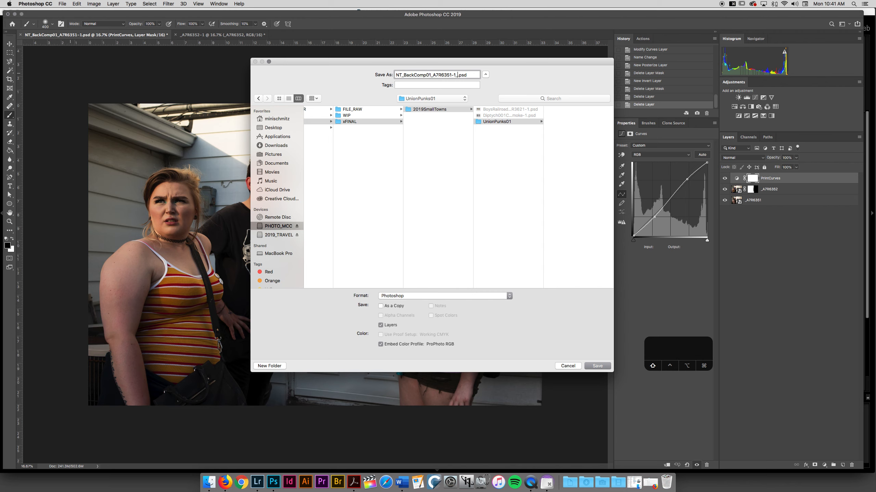
pyautogui.write('Final')
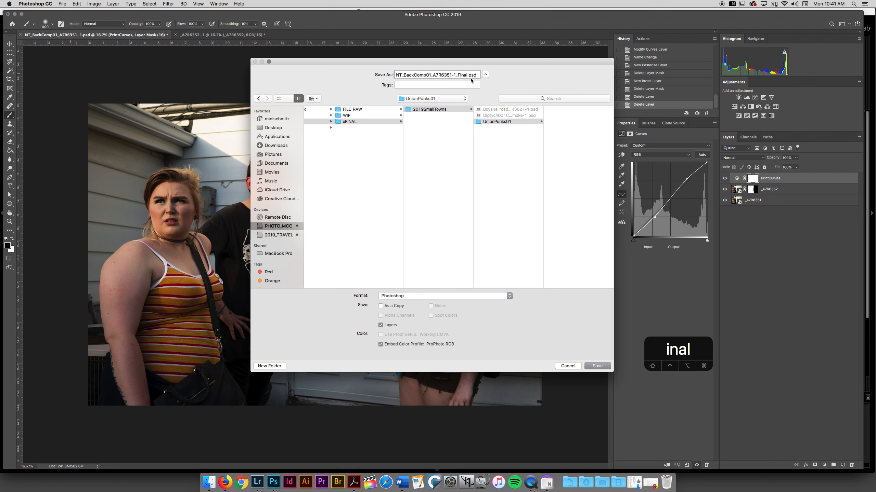
pyautogui.moveTo(521, 126)
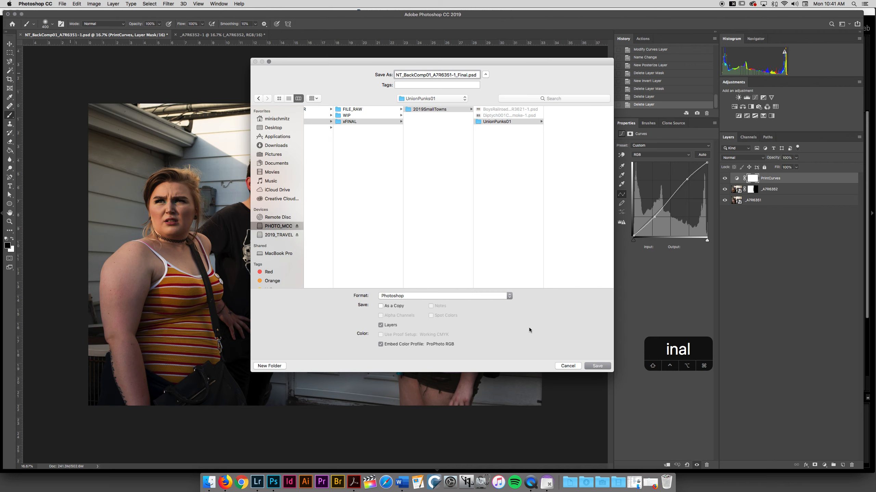
pyautogui.click(444, 295)
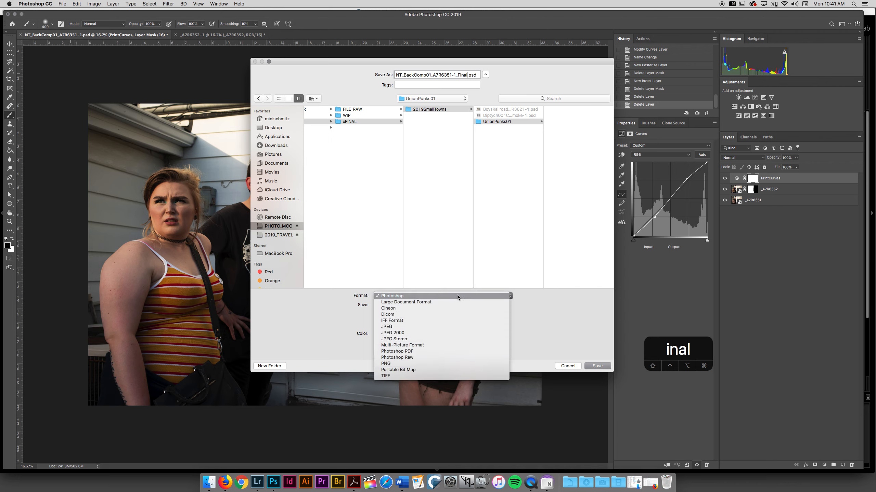
pyautogui.moveTo(392, 327)
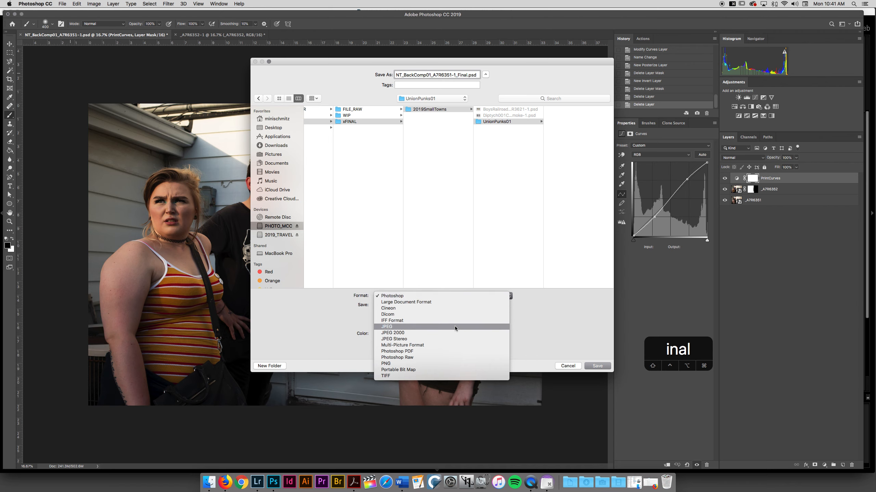
pyautogui.click(392, 296)
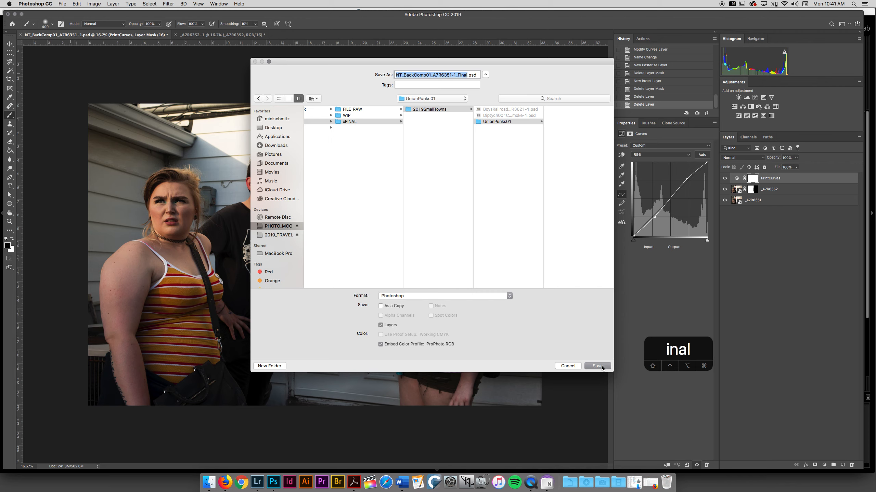
# Save the _Final.psd copy with Maximize Compatibility confirmed.
pyautogui.click(596, 366)
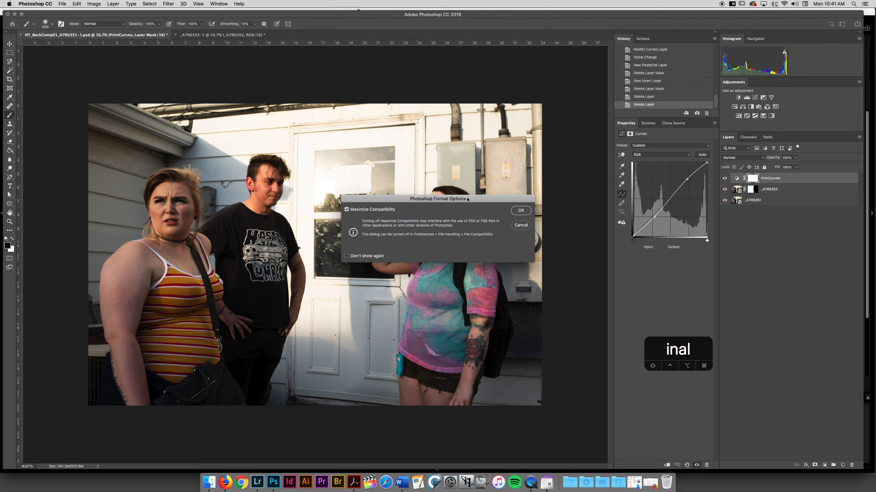
pyautogui.moveTo(384, 233)
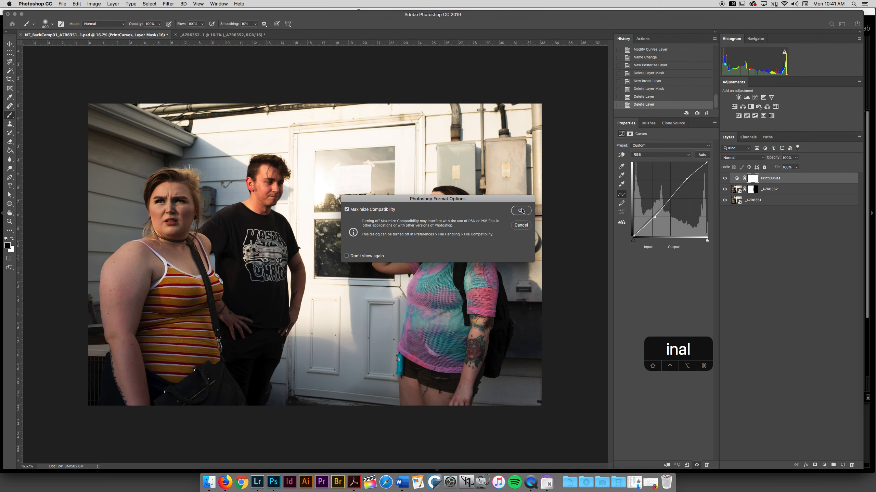
pyautogui.click(520, 211)
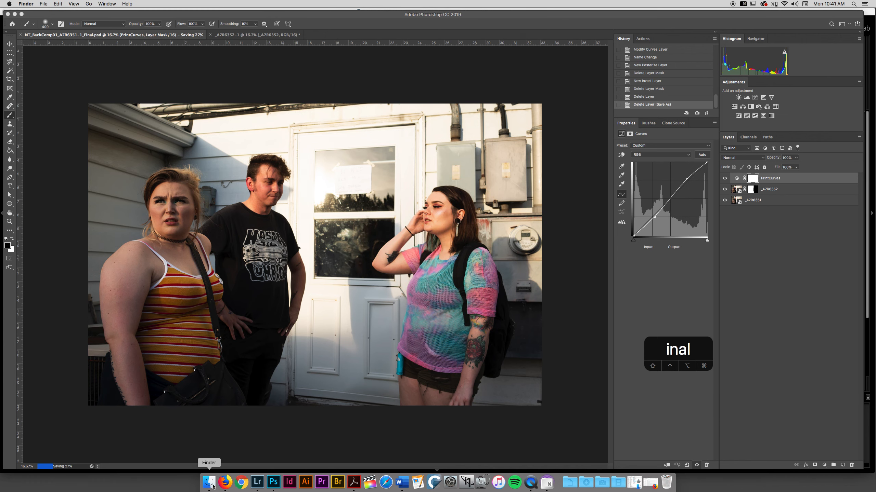
# Switch to Finder and browse PHOTO into the WIP, M_Railroad and UnionPunkHouse folders.
pyautogui.click(208, 482)
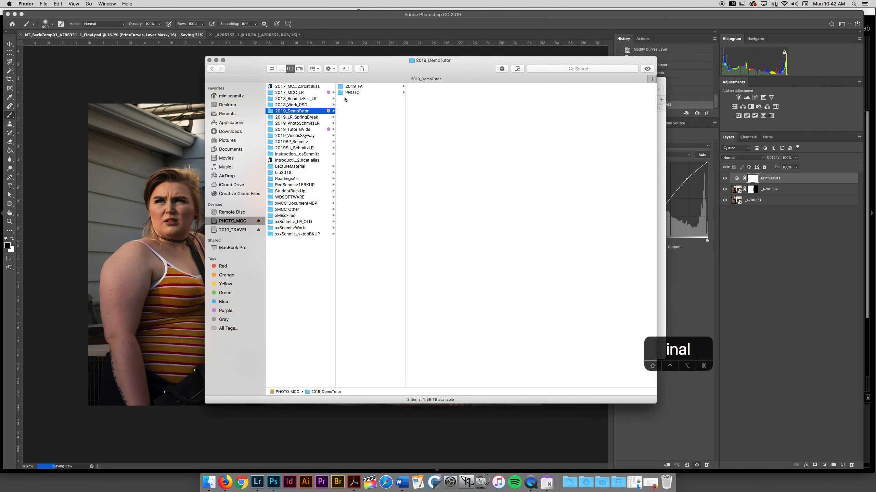
pyautogui.click(352, 93)
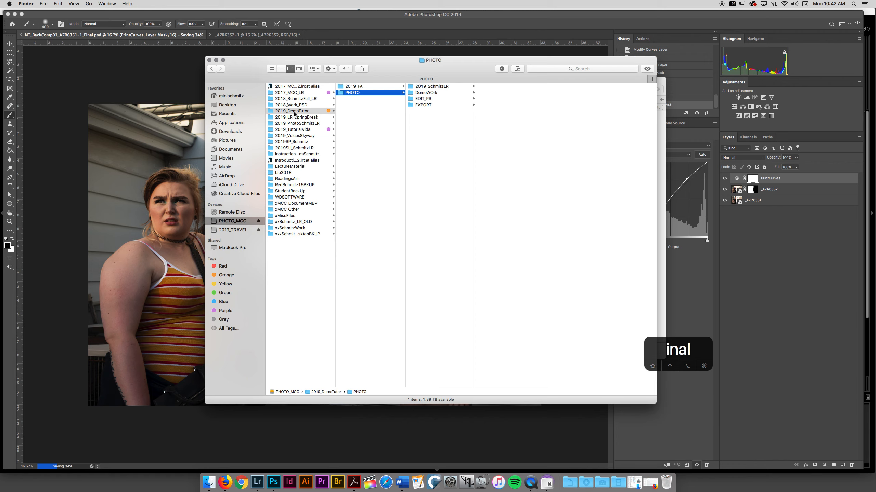
pyautogui.moveTo(431, 101)
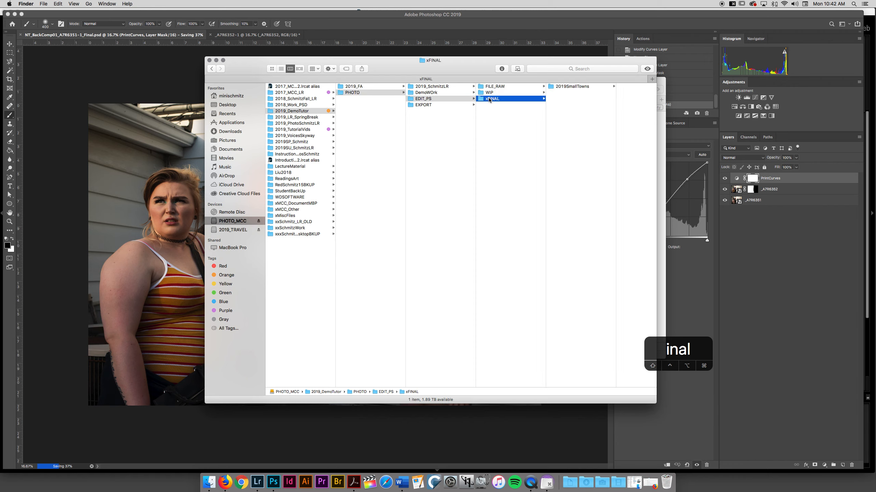
pyautogui.click(489, 93)
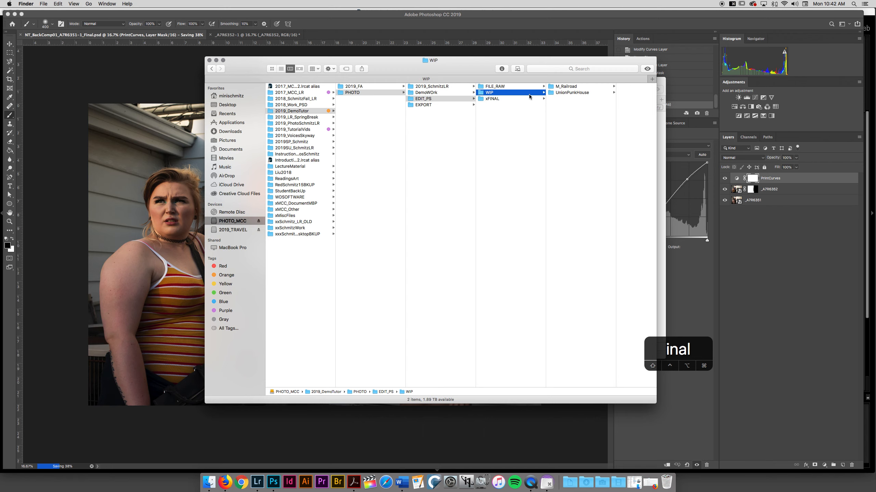
pyautogui.click(565, 87)
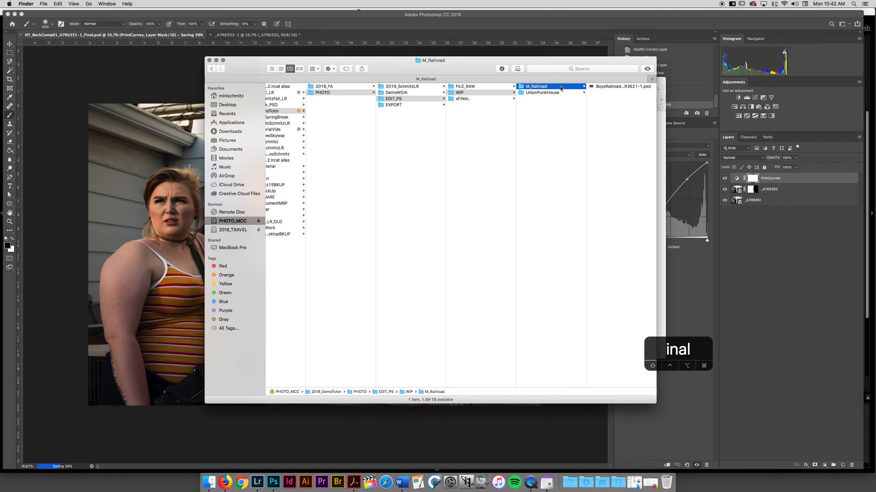
pyautogui.click(541, 92)
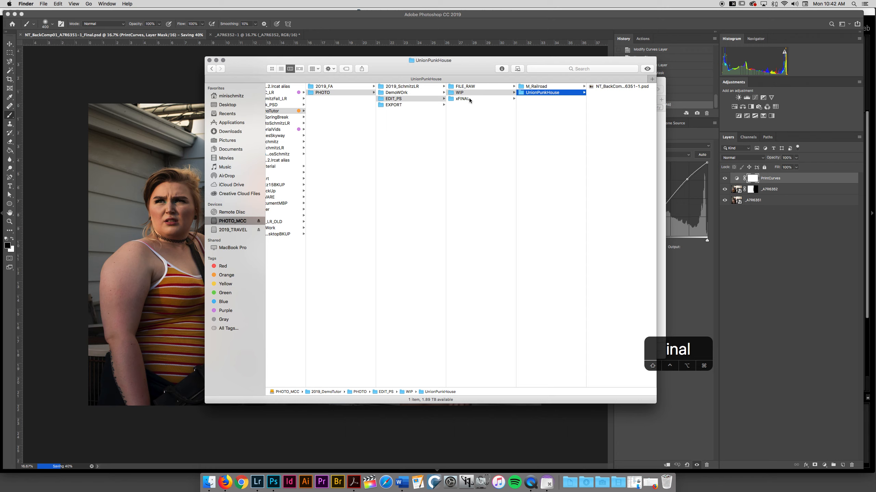
# Enter xFINAL > 2019SmallTowns and inspect the BoysRailroad and Diptych child smoke files.
pyautogui.click(460, 98)
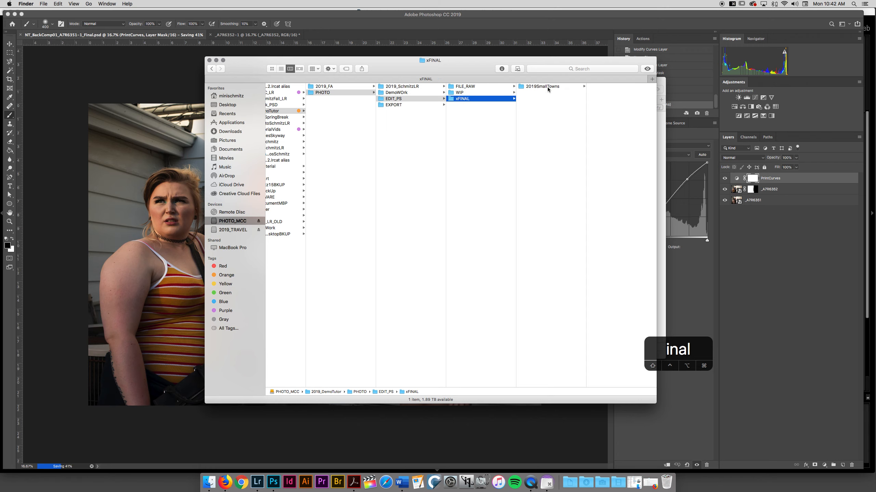
pyautogui.click(542, 87)
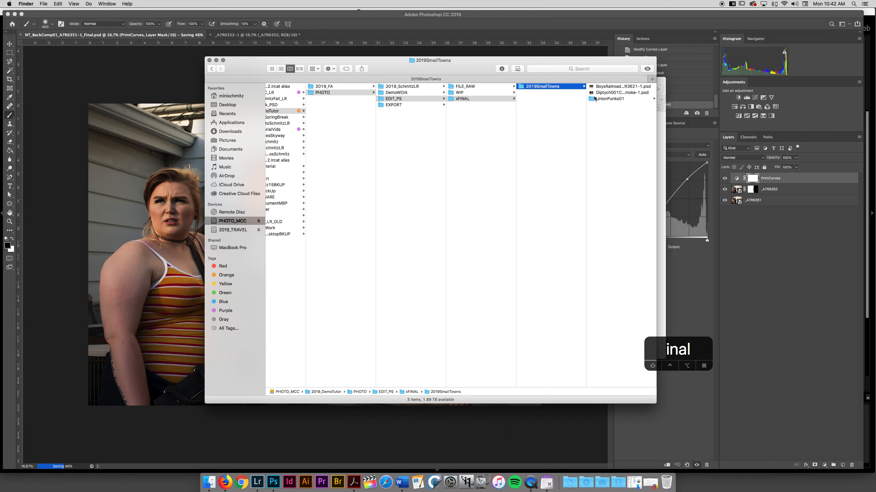
pyautogui.click(552, 86)
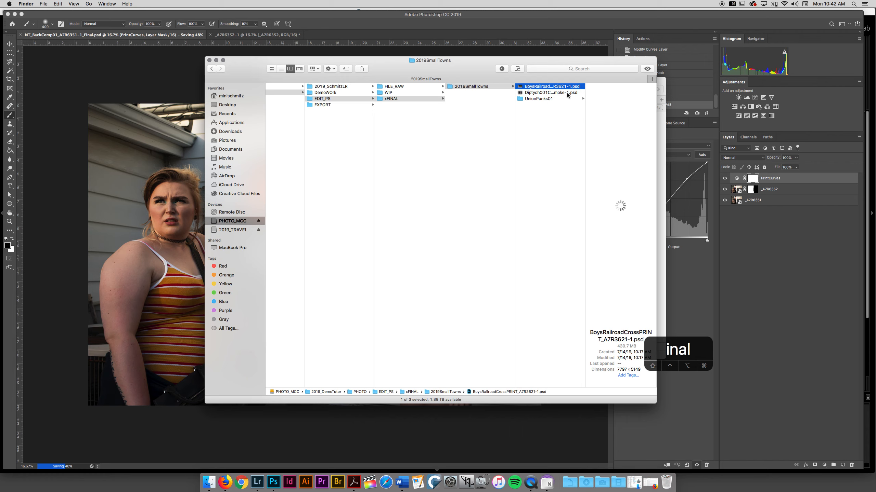
pyautogui.click(552, 93)
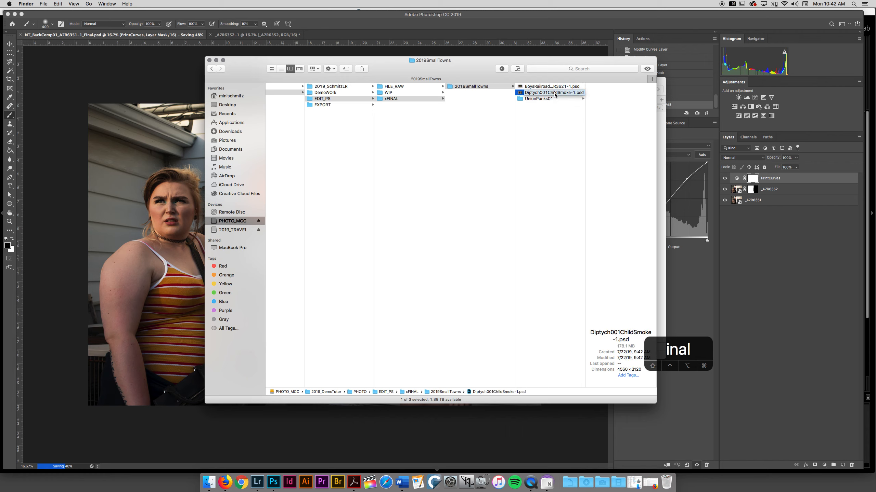